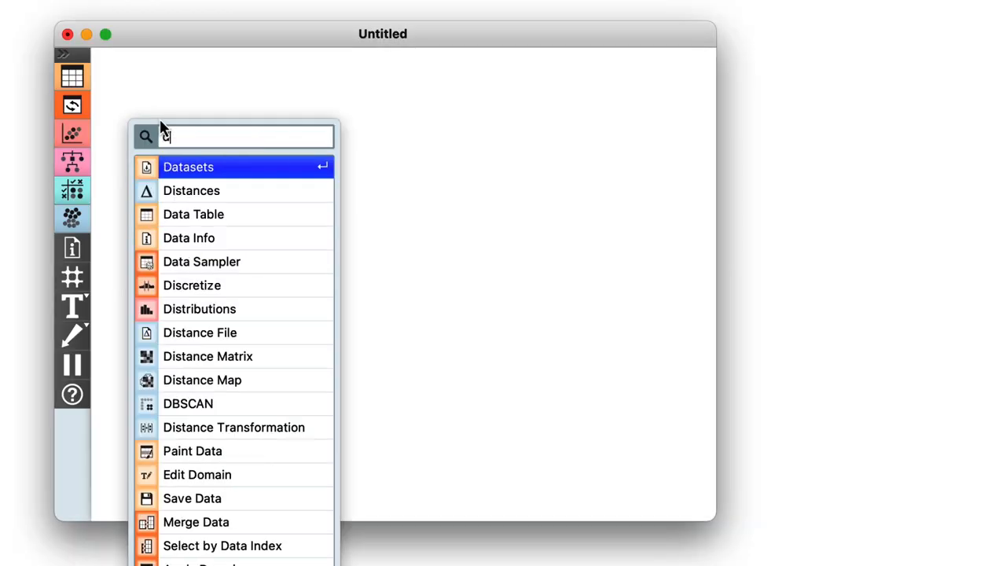
Add a Datasets widget and load the Course Grades dataset
left_click(188, 166)
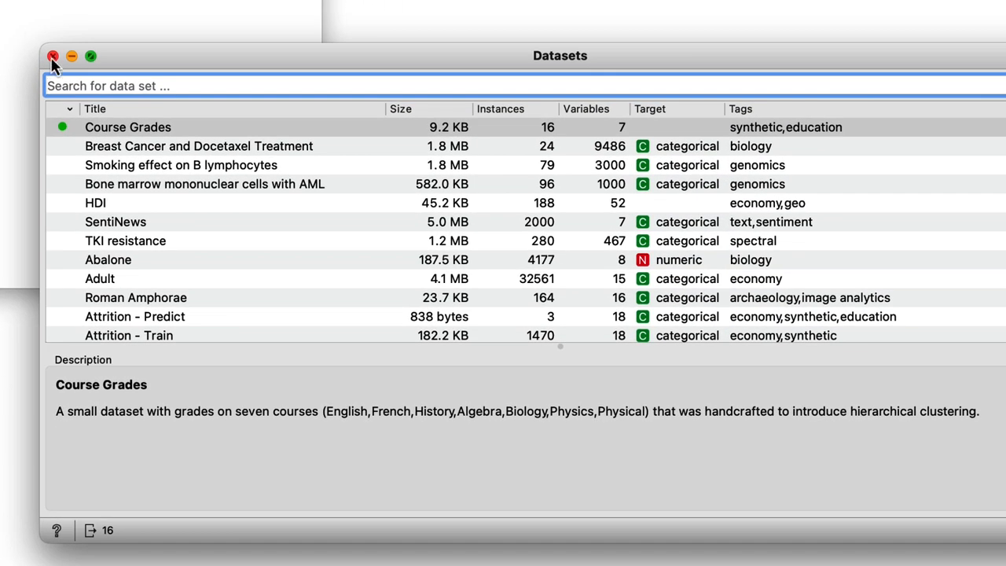
left_click(53, 56)
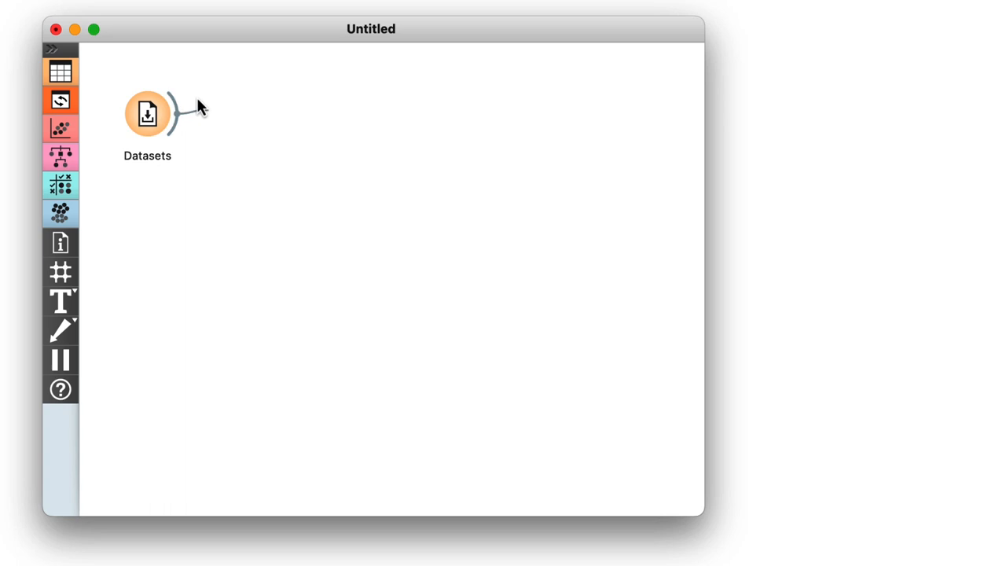
Connect a new Select Columns widget to the Datasets output via the 'sele' search
type("sele")
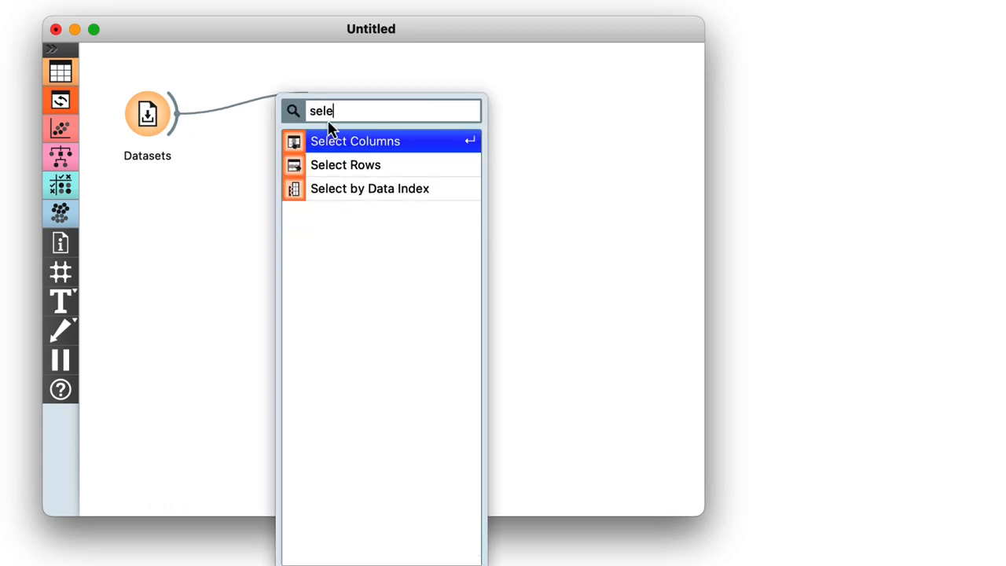
left_click(355, 141)
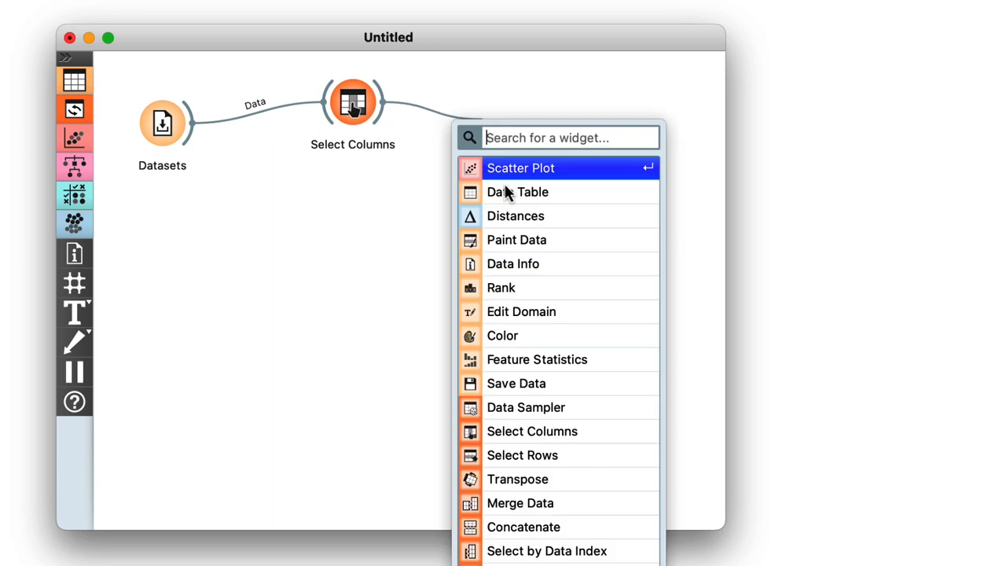
Add a Scatter Plot of English vs Algebra labelled by Student, circling Demi and Nash
left_click(521, 167)
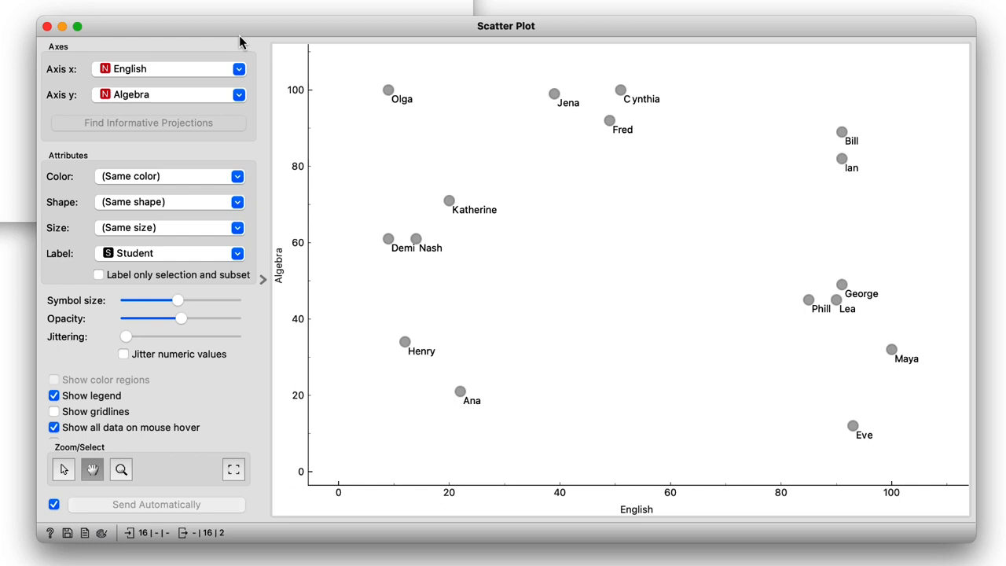
left_click_drag(373, 228, 441, 256)
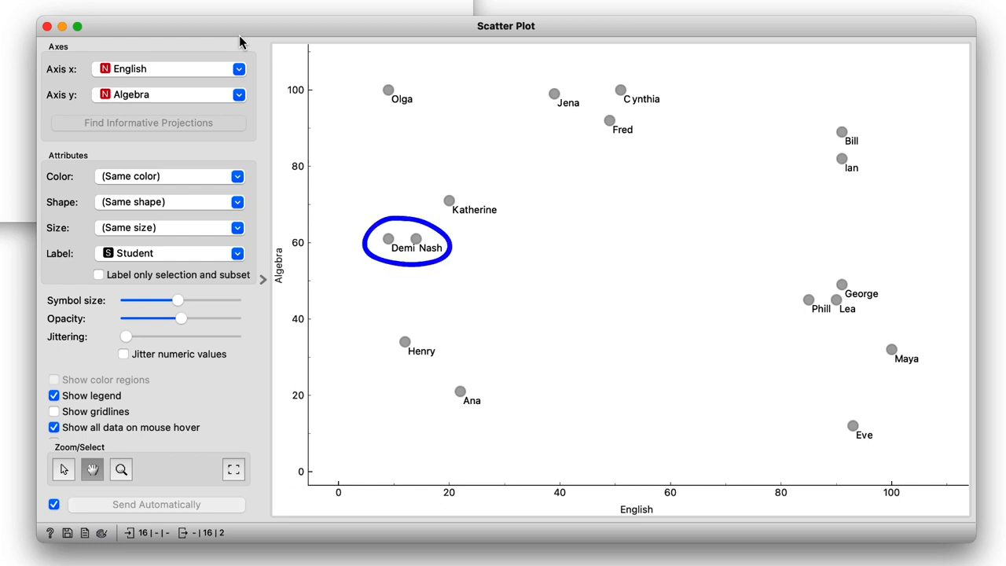